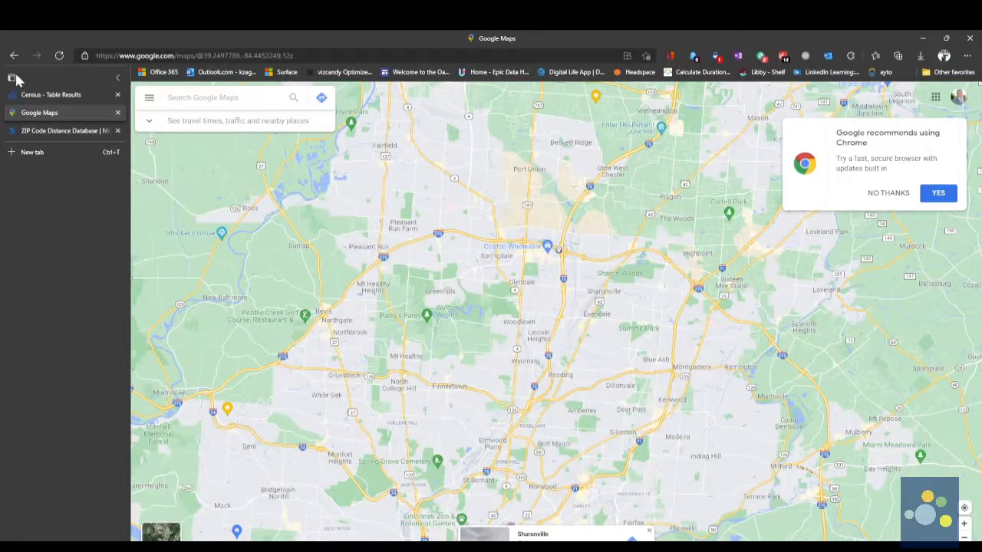
# - View the census Age and Sex table results, then the ZIP Code Distance Database page
pyautogui.click(51, 94)
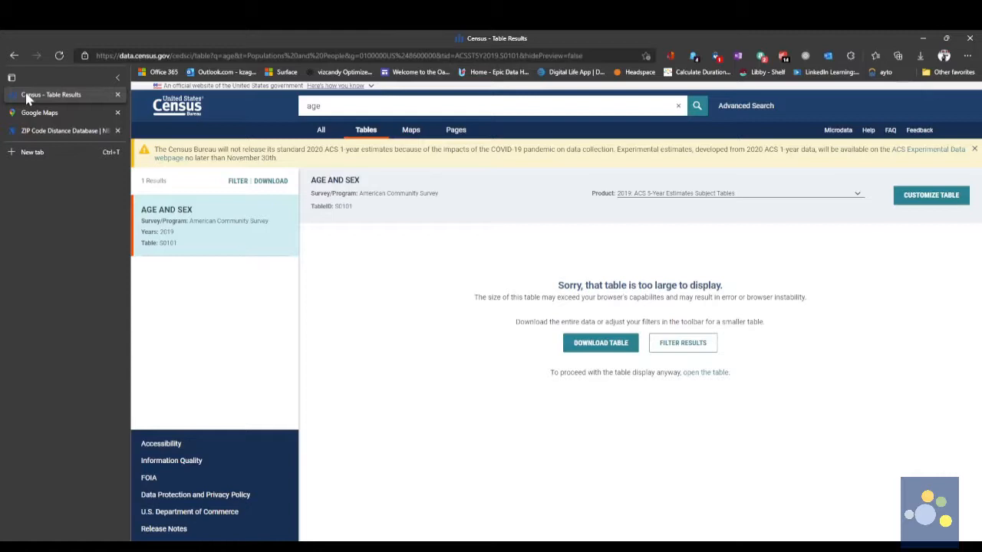
pyautogui.click(59, 130)
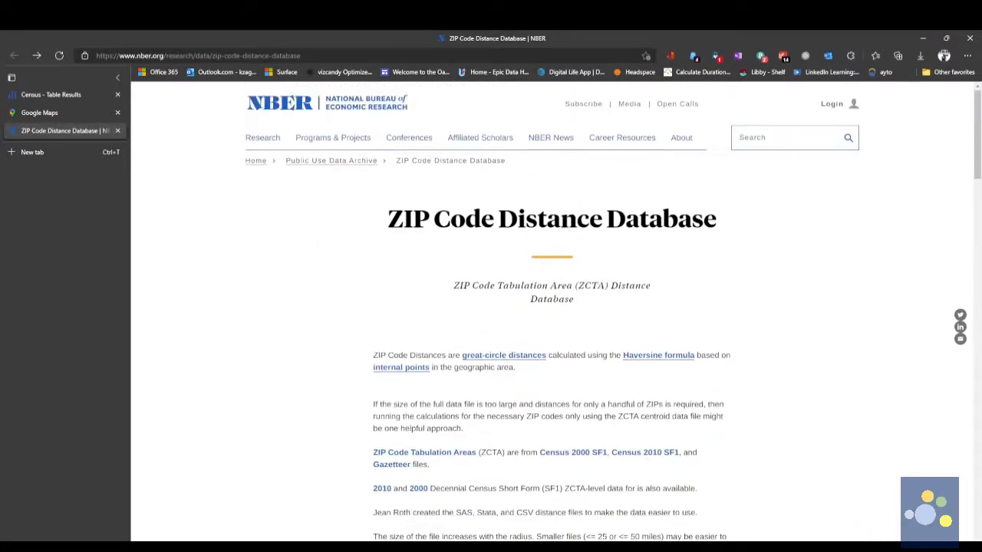
# - Scroll through the NBER ZCTA centroid and ZIP distance data tables by year and radius
pyautogui.scroll(-3)
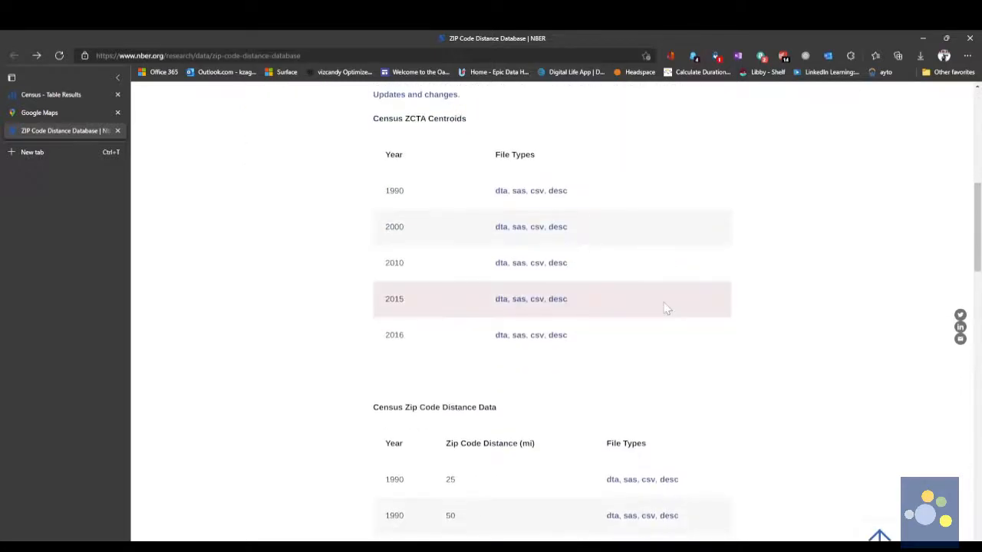
pyautogui.moveTo(460, 346)
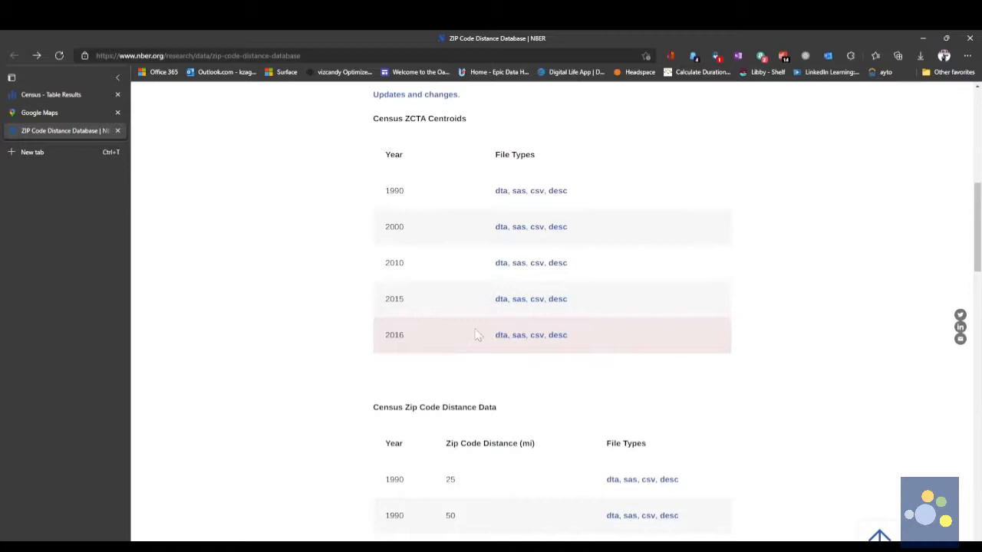
pyautogui.moveTo(470, 339)
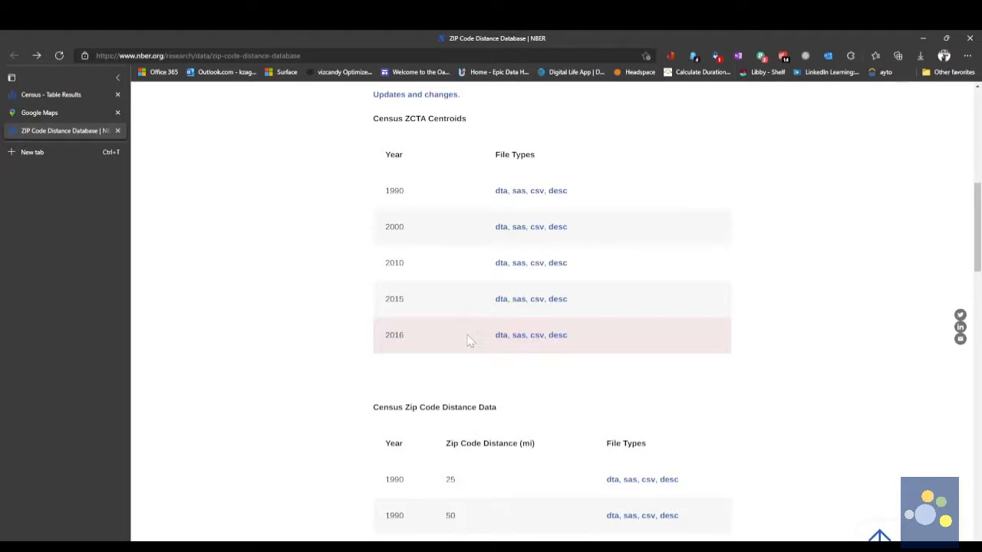
pyautogui.scroll(-3)
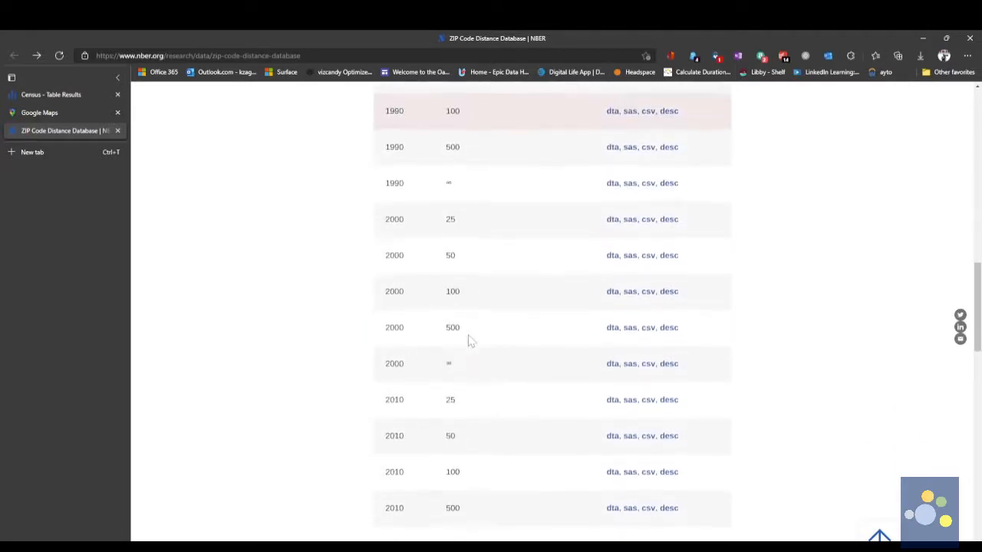
pyautogui.scroll(-3)
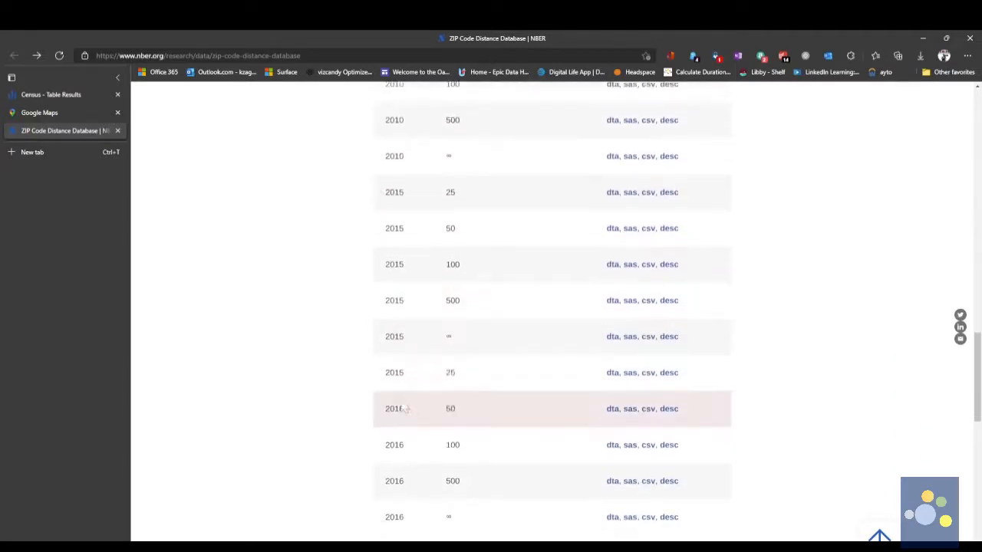
pyautogui.scroll(-3)
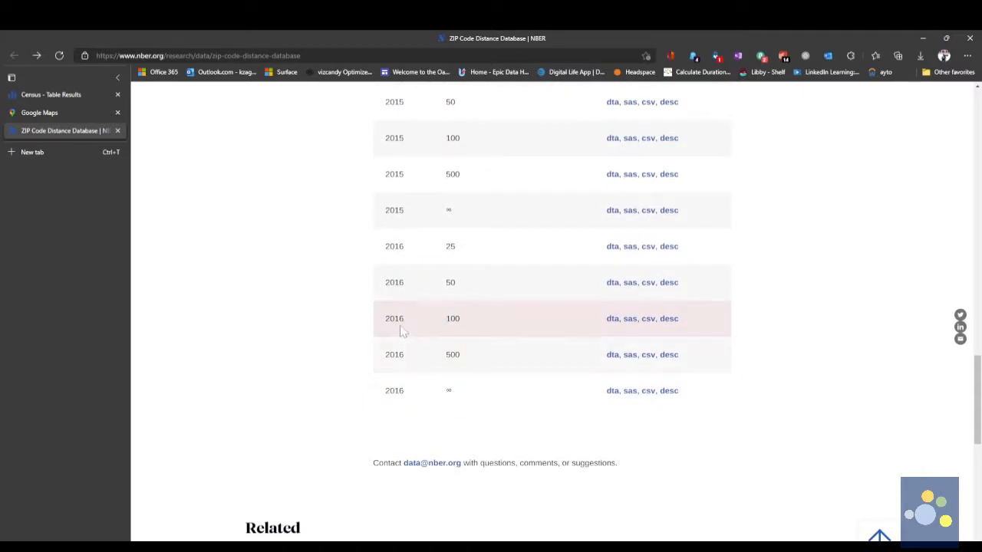
pyautogui.moveTo(407, 330)
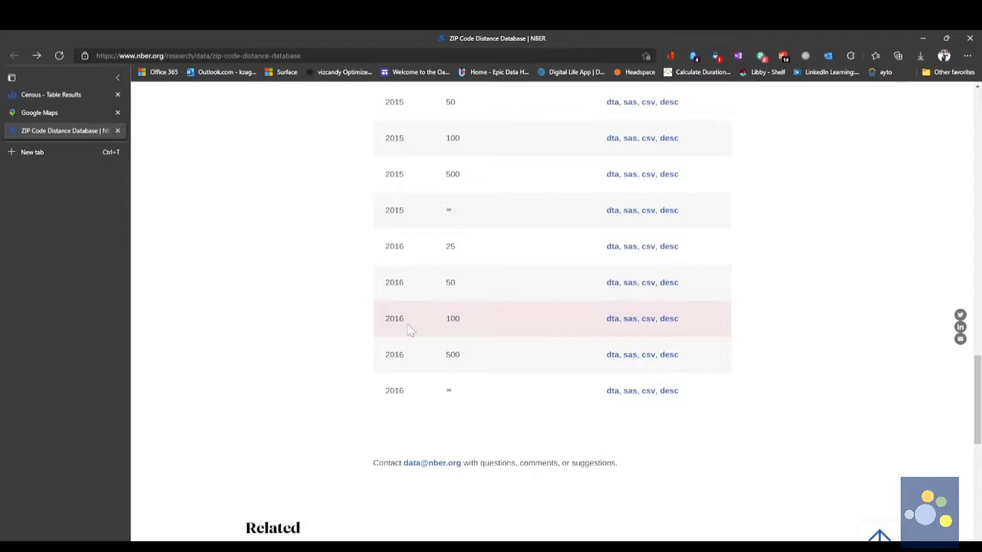
pyautogui.moveTo(439, 355)
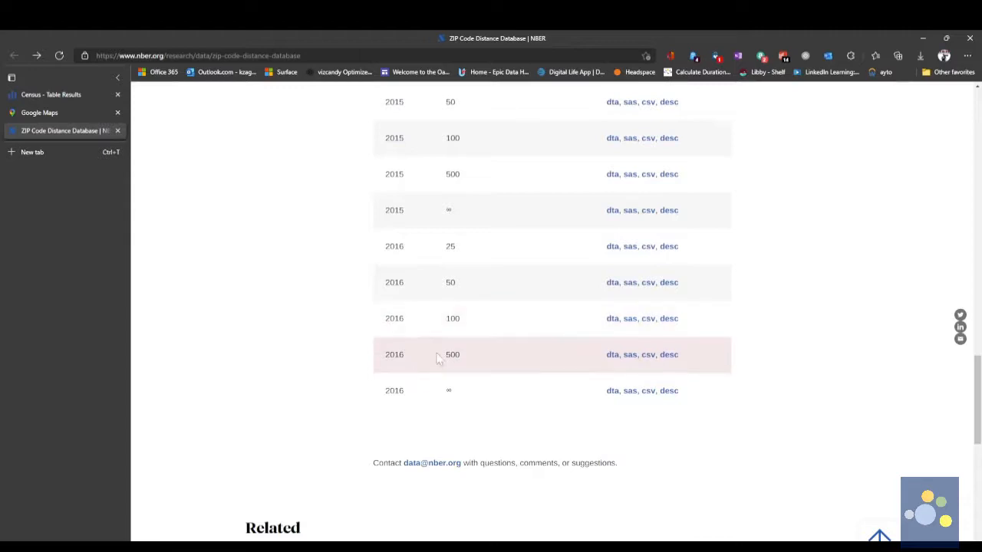
pyautogui.moveTo(460, 318)
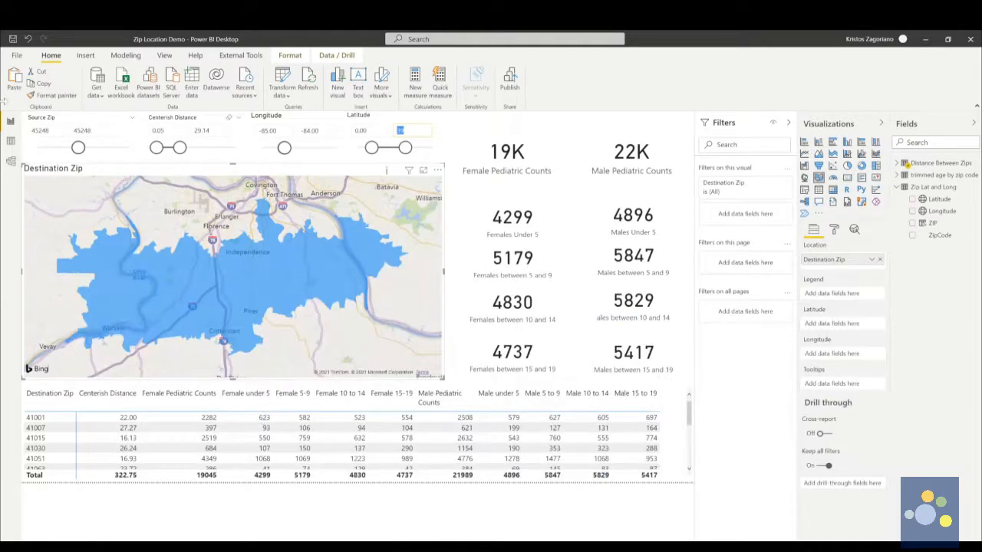
pyautogui.click(11, 159)
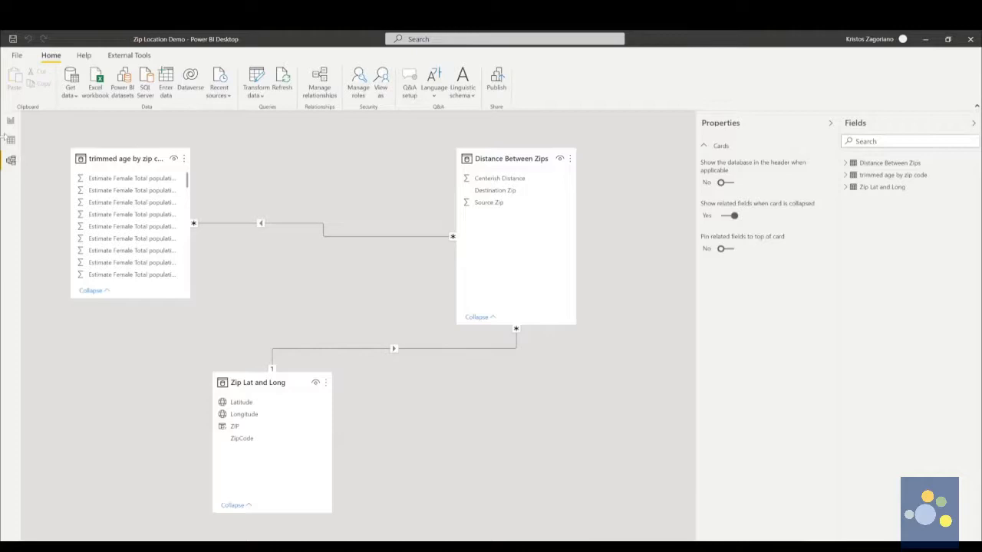
pyautogui.moveTo(265, 426)
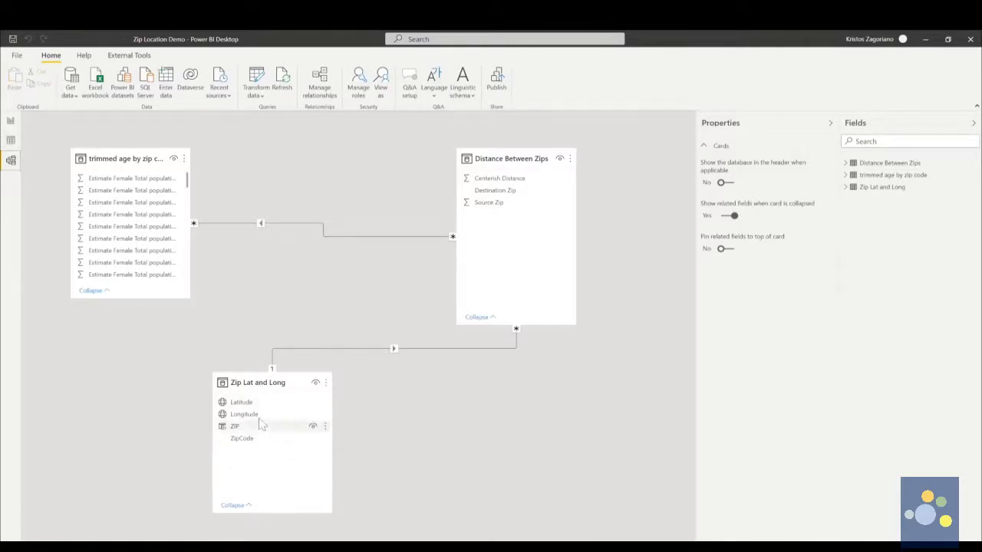
pyautogui.moveTo(257, 428)
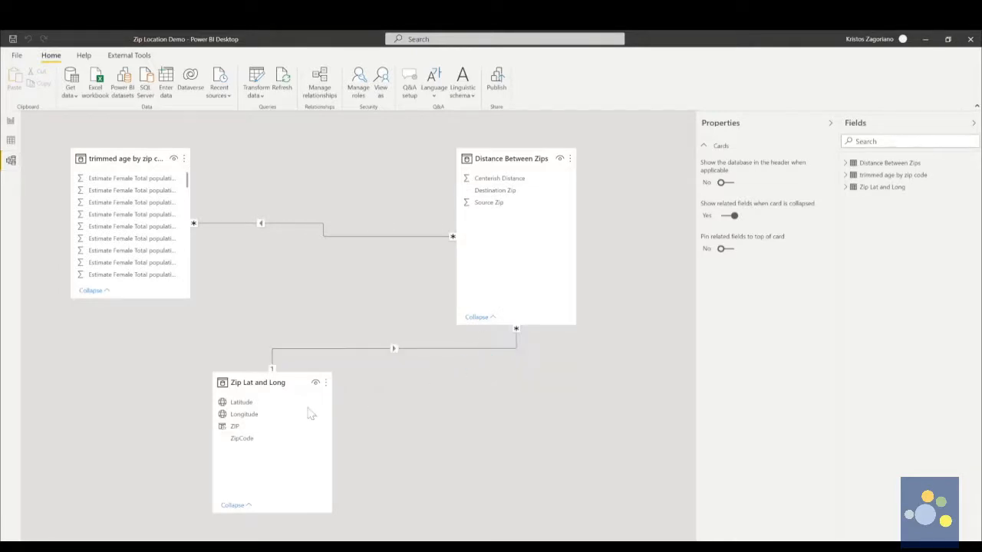
pyautogui.doubleClick(393, 349)
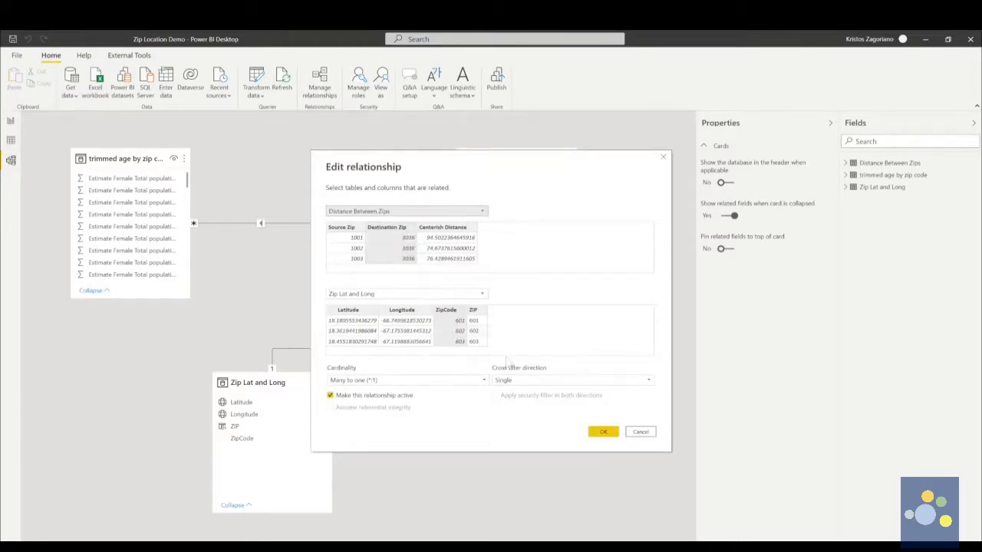
pyautogui.moveTo(641, 432)
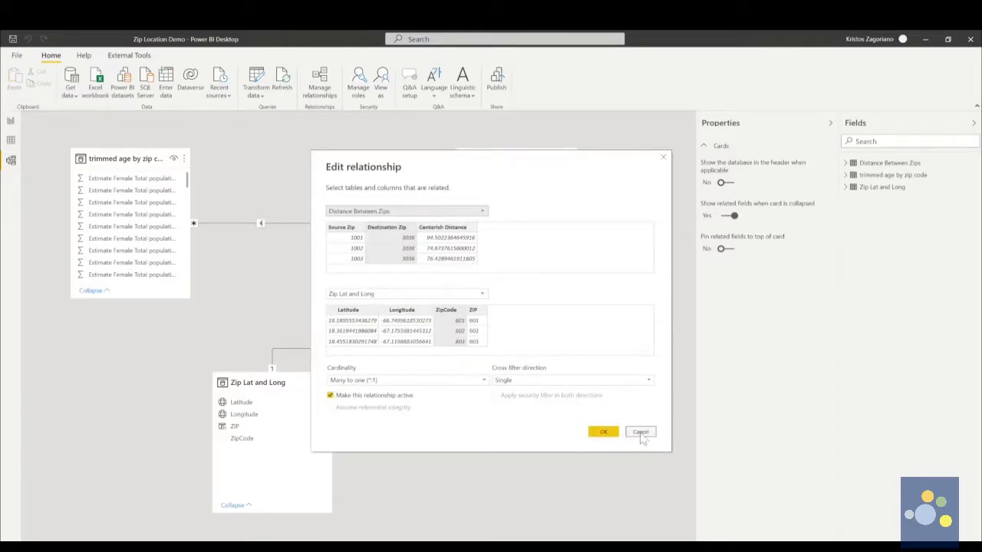
pyautogui.click(640, 431)
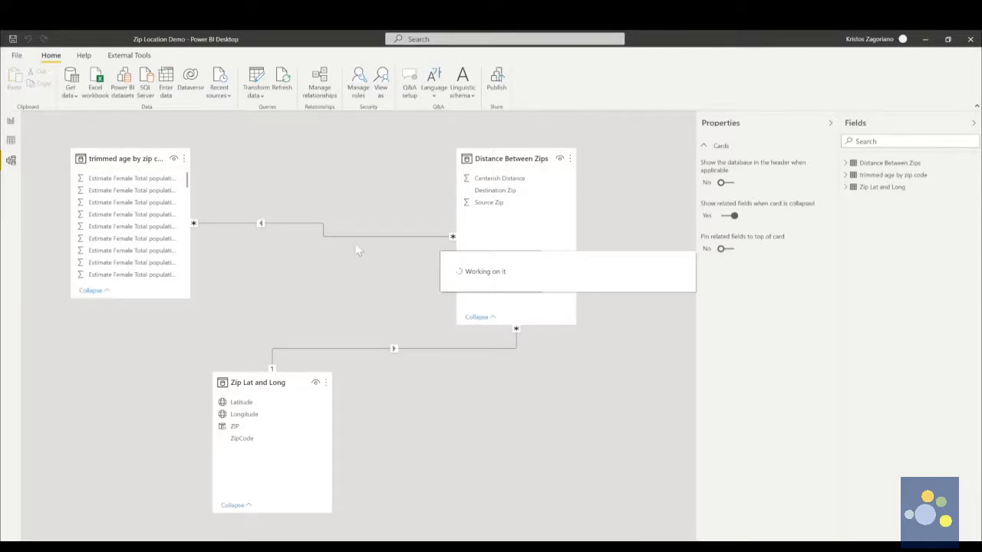
pyautogui.moveTo(356, 244)
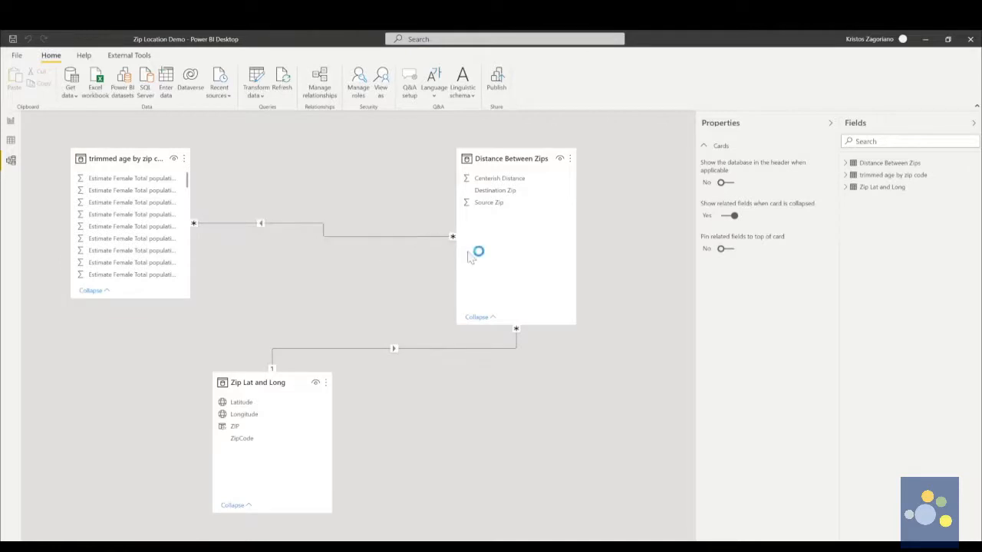
pyautogui.moveTo(502, 237)
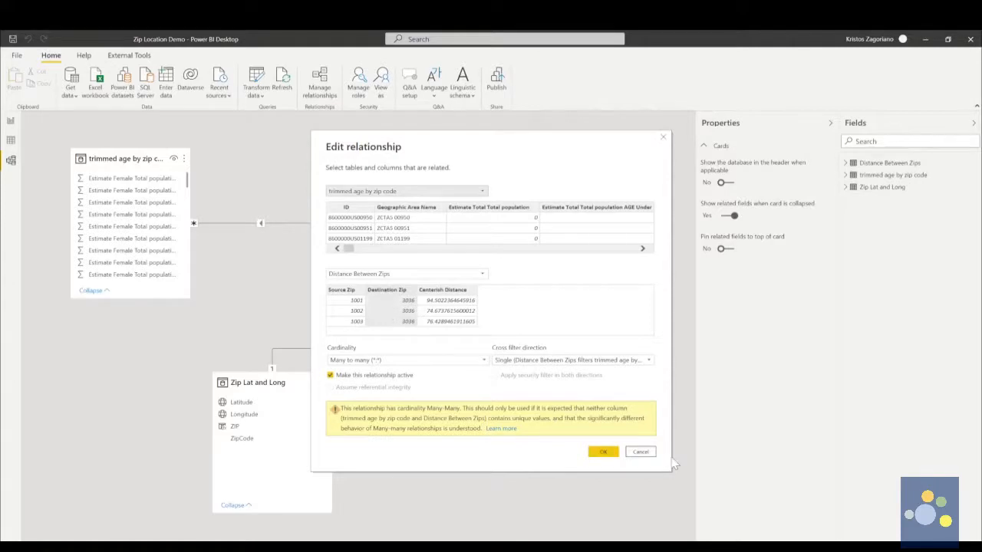
pyautogui.click(604, 451)
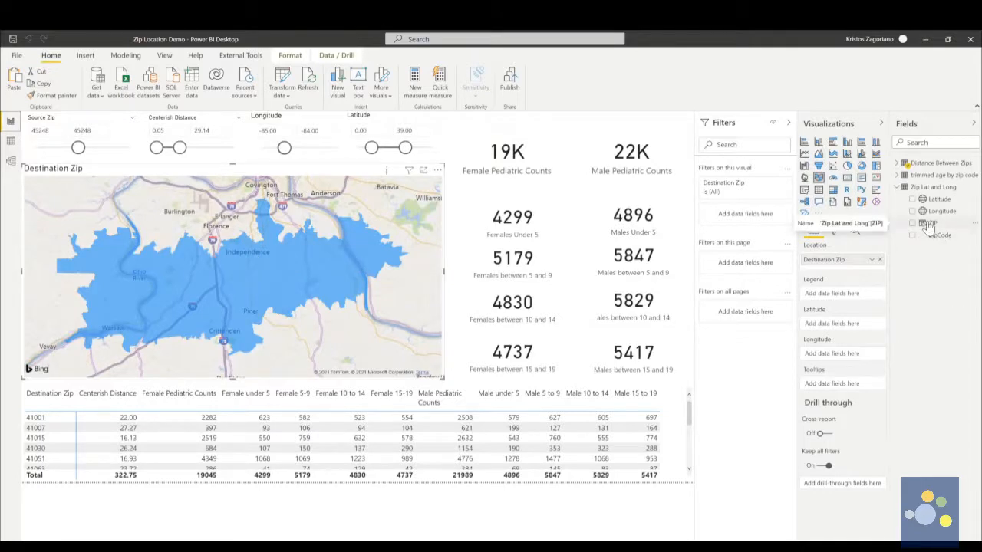
# - Inspect the ZipCode column and view the Zip Lat and Long table rows in Data view
pyautogui.click(933, 234)
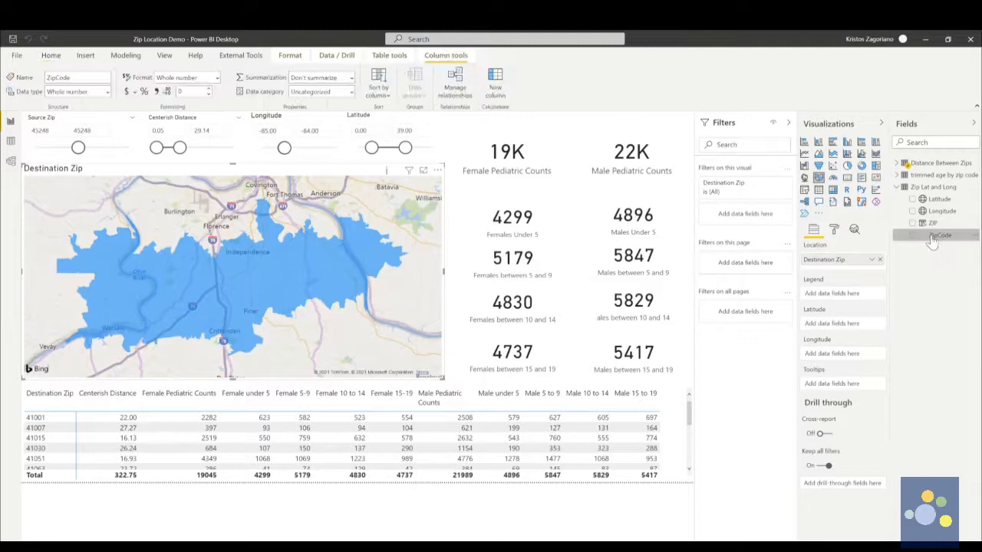
pyautogui.moveTo(932, 235)
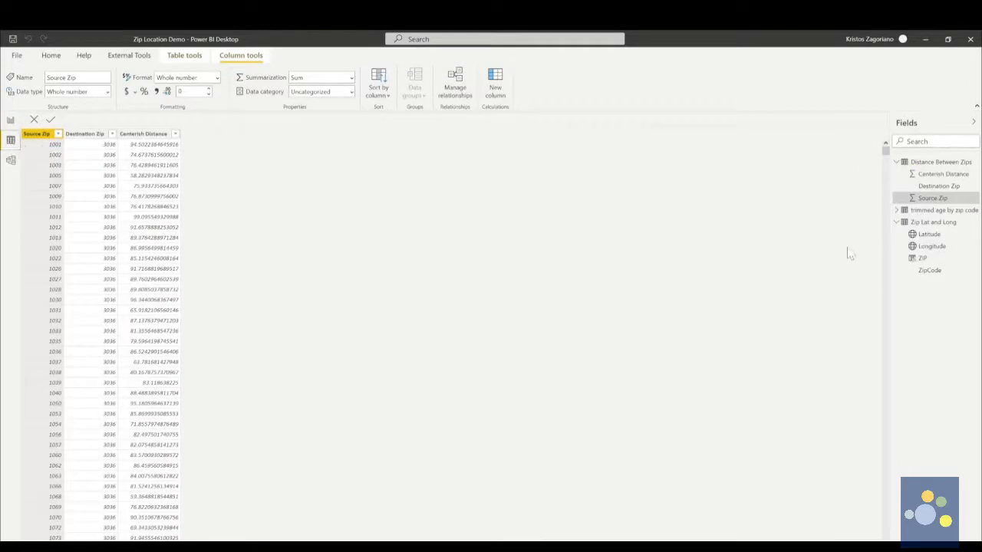
pyautogui.click(930, 270)
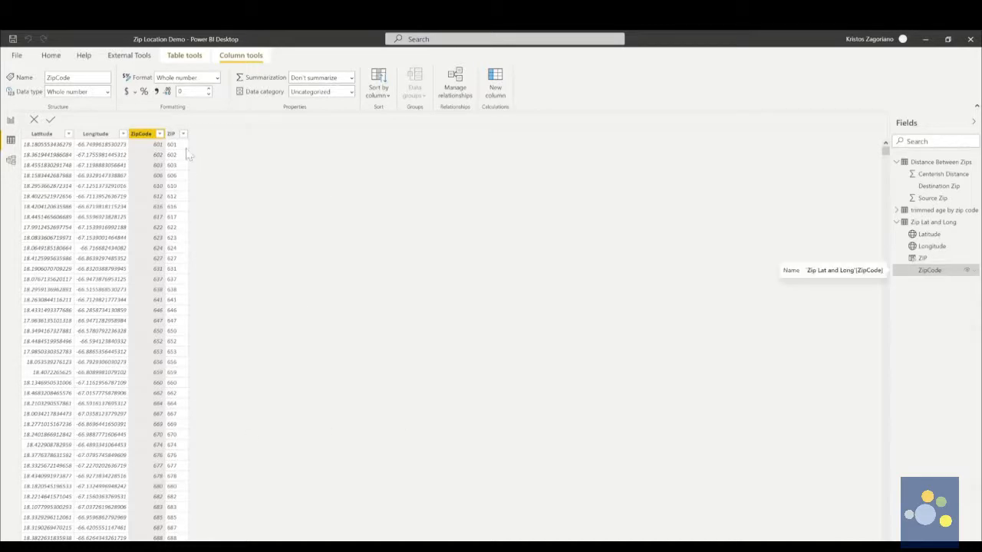
pyautogui.click(170, 132)
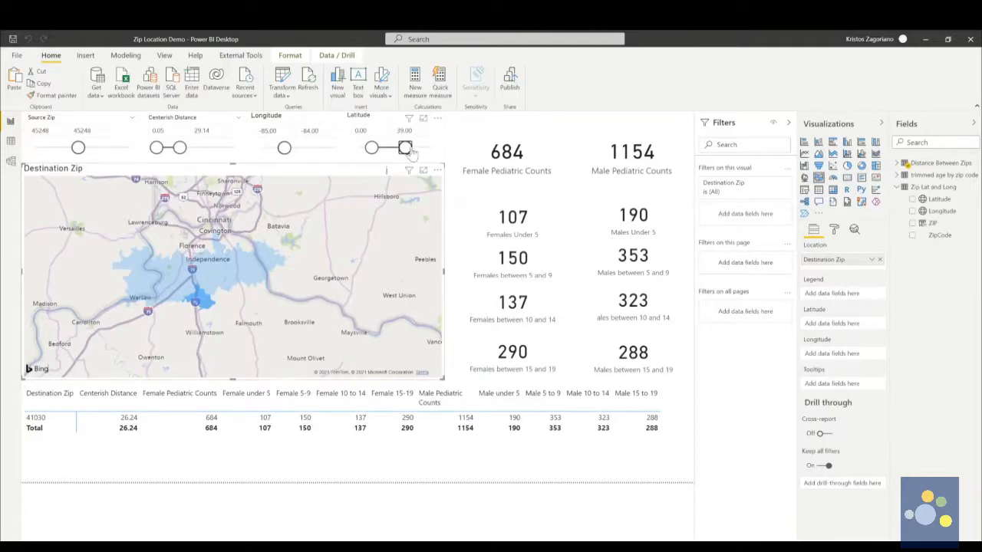
# - Raise the Latitude slicer's upper limit to 71.25
pyautogui.moveTo(405, 148); pyautogui.dragTo(405, 147)
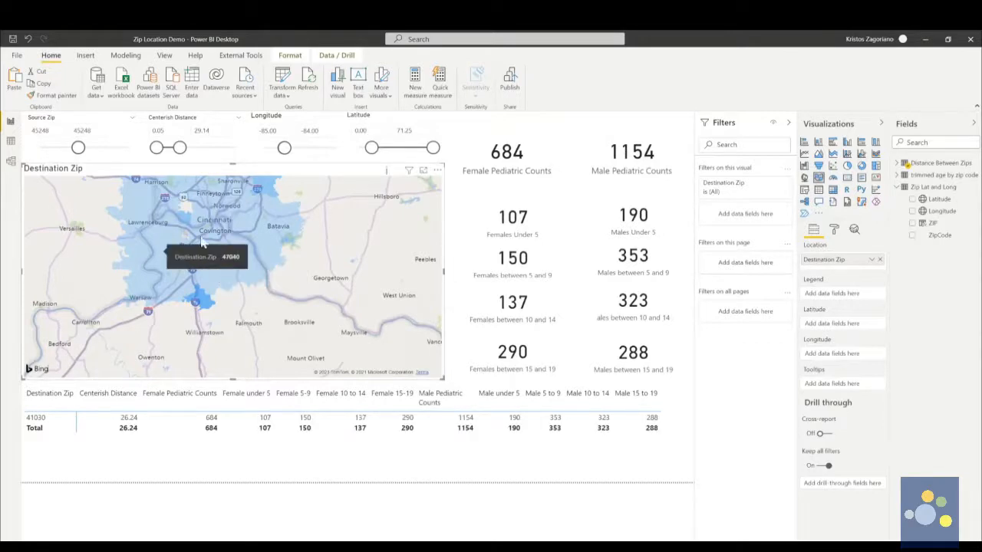
pyautogui.moveTo(192, 212)
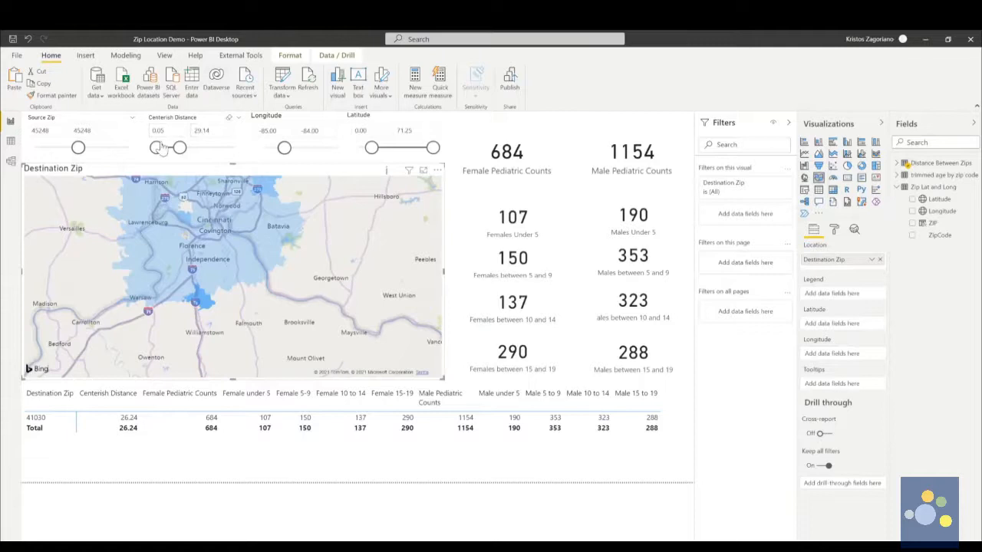
# - Lower the Centerish Distance slicer's maximum to 22.76
pyautogui.moveTo(181, 147); pyautogui.dragTo(172, 147)
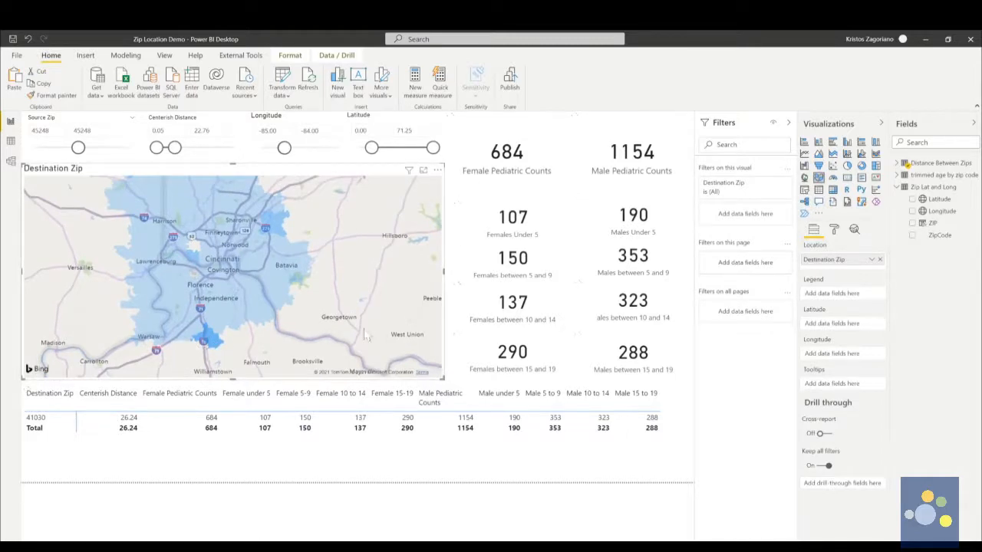
pyautogui.moveTo(411, 236)
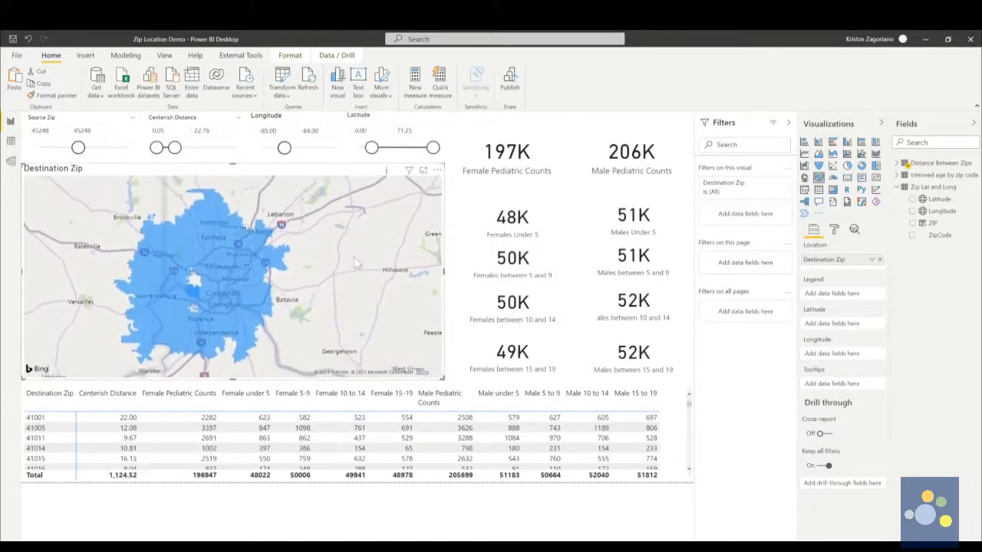
pyautogui.moveTo(282, 249)
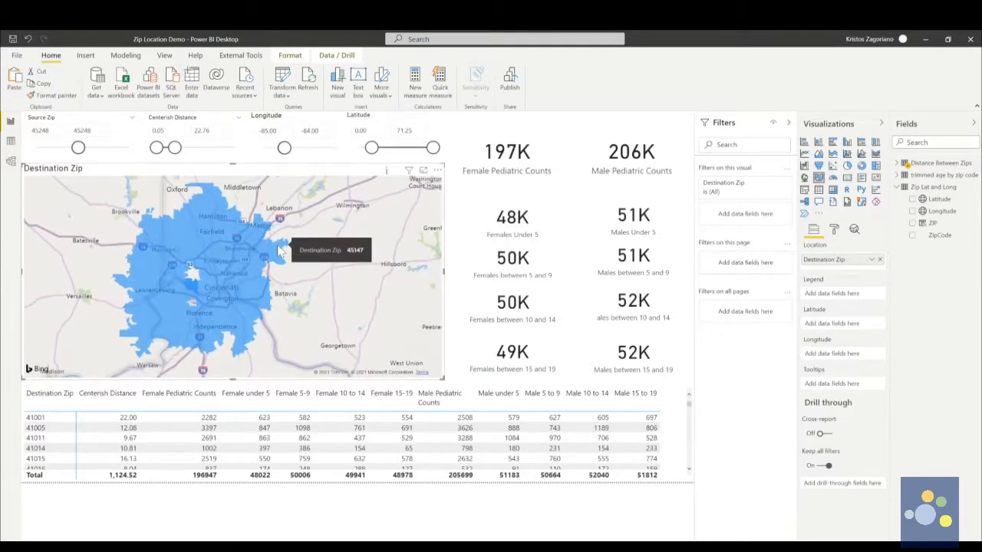
pyautogui.moveTo(226, 299)
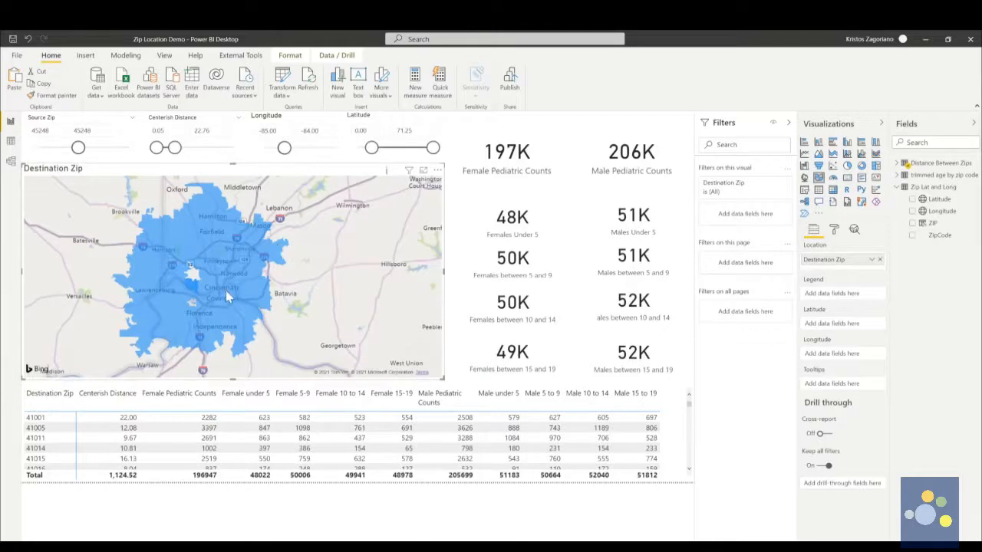
pyautogui.moveTo(226, 296)
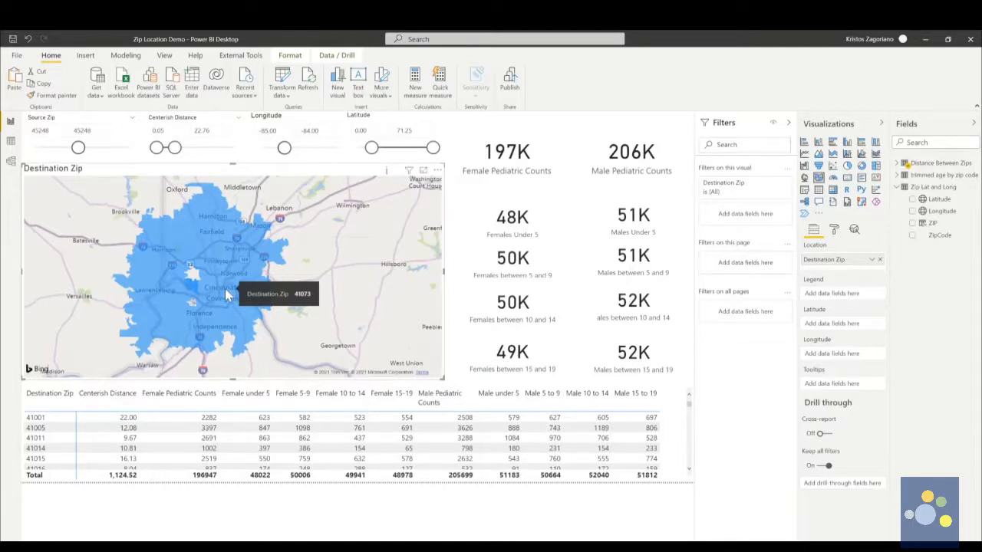
pyautogui.moveTo(234, 284)
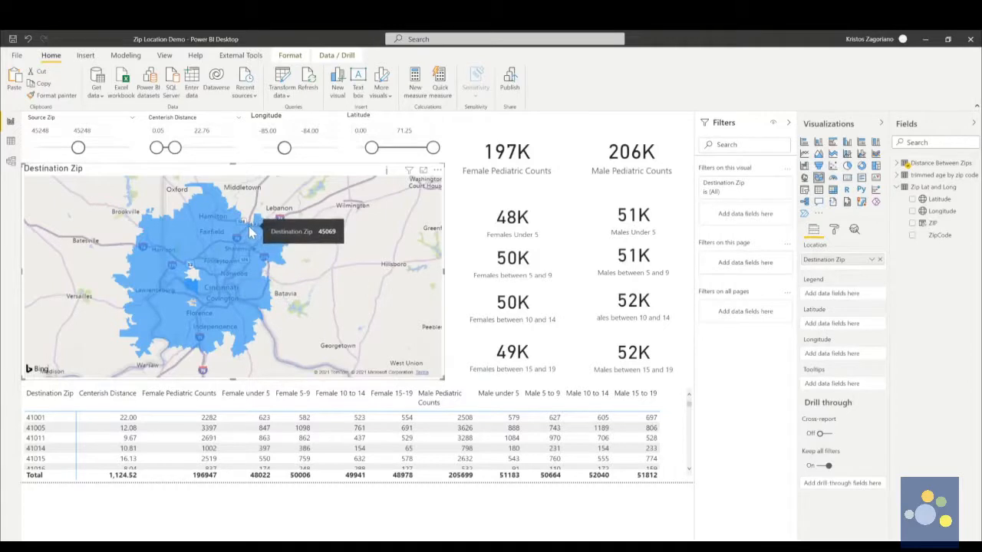
pyautogui.moveTo(256, 234)
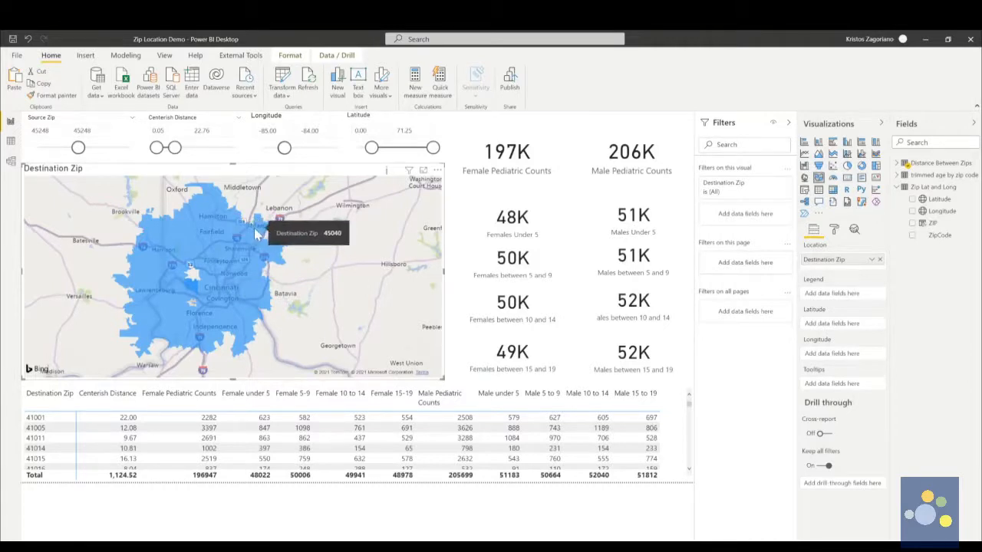
pyautogui.moveTo(248, 228)
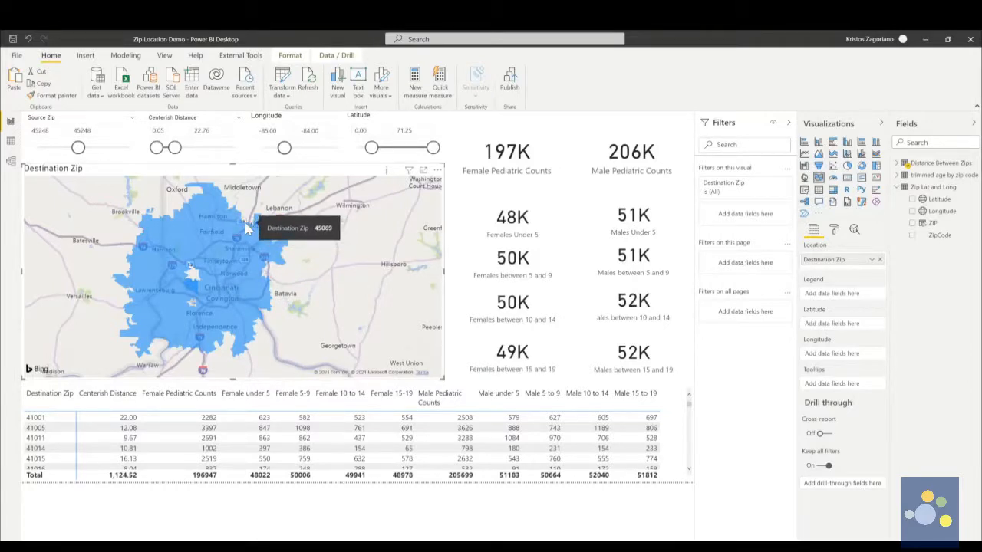
pyautogui.moveTo(236, 232)
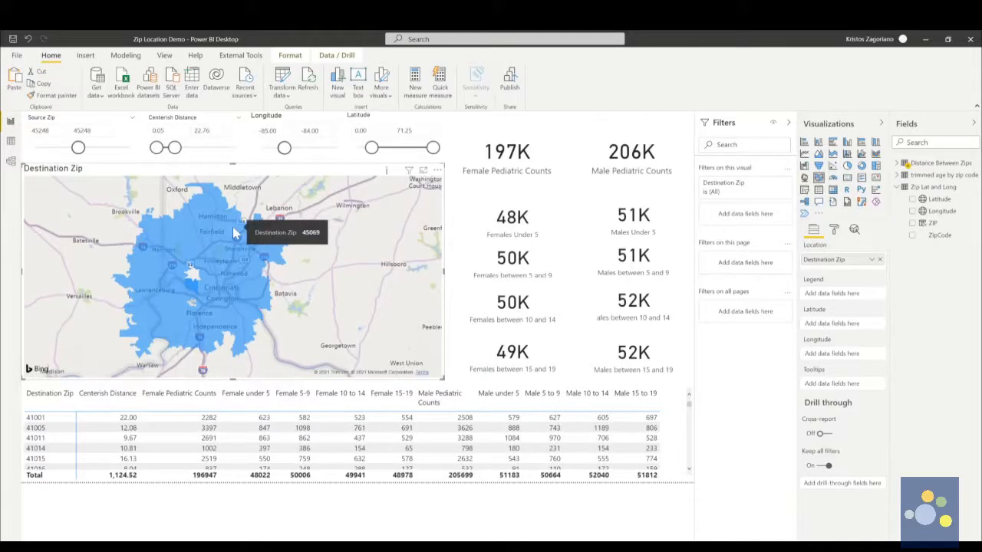
pyautogui.moveTo(236, 241)
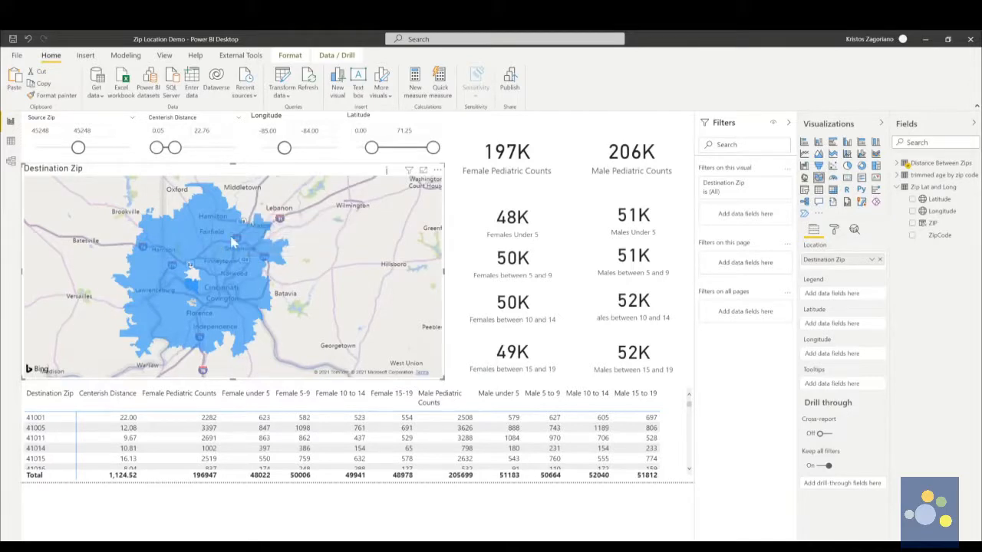
pyautogui.moveTo(376, 319)
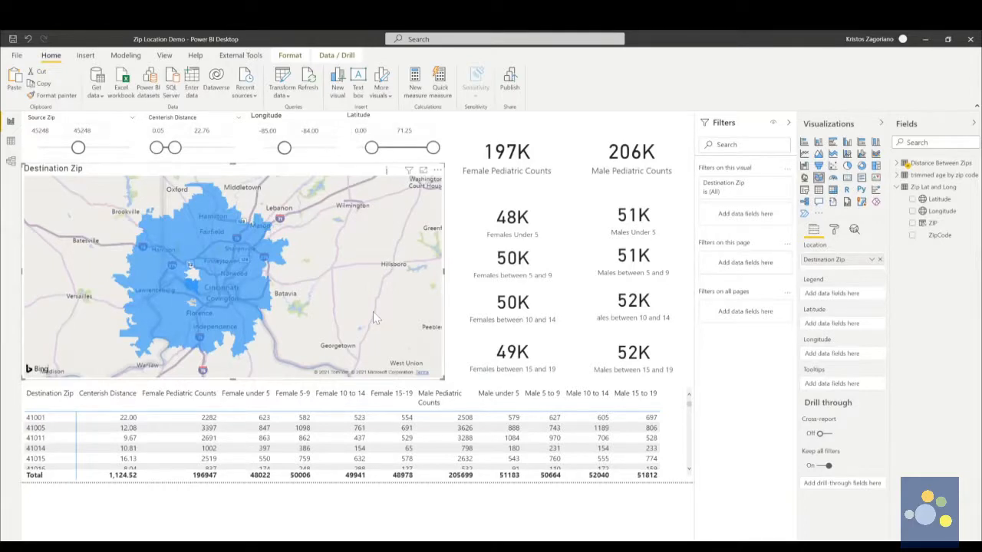
pyautogui.moveTo(210, 159)
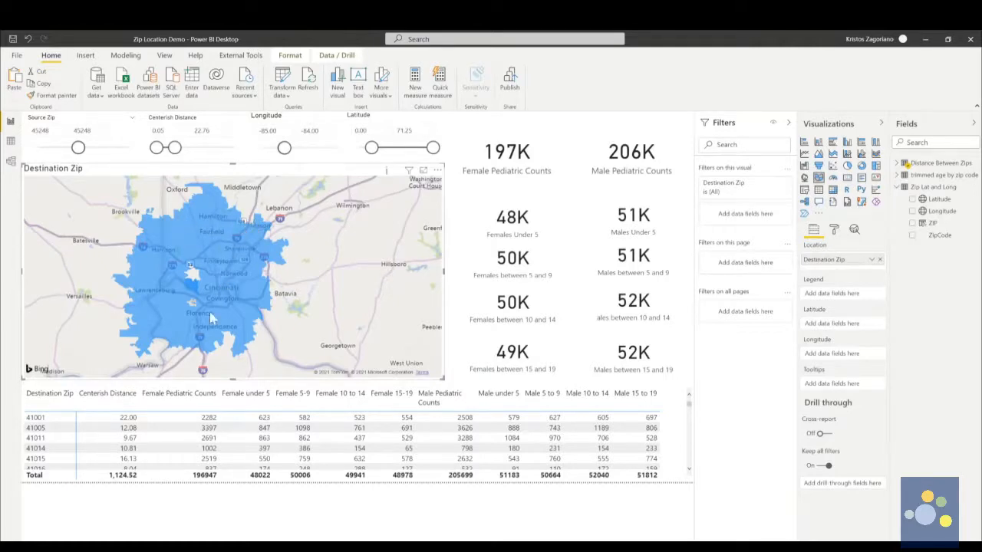
pyautogui.moveTo(261, 307)
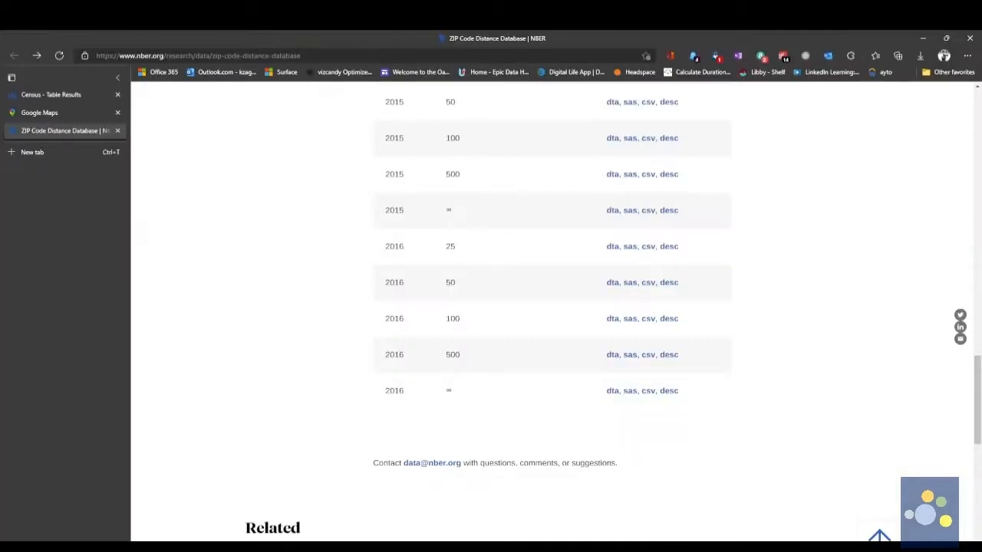
# - Switch to the Google Maps page showing the Cincinnati area
pyautogui.click(40, 113)
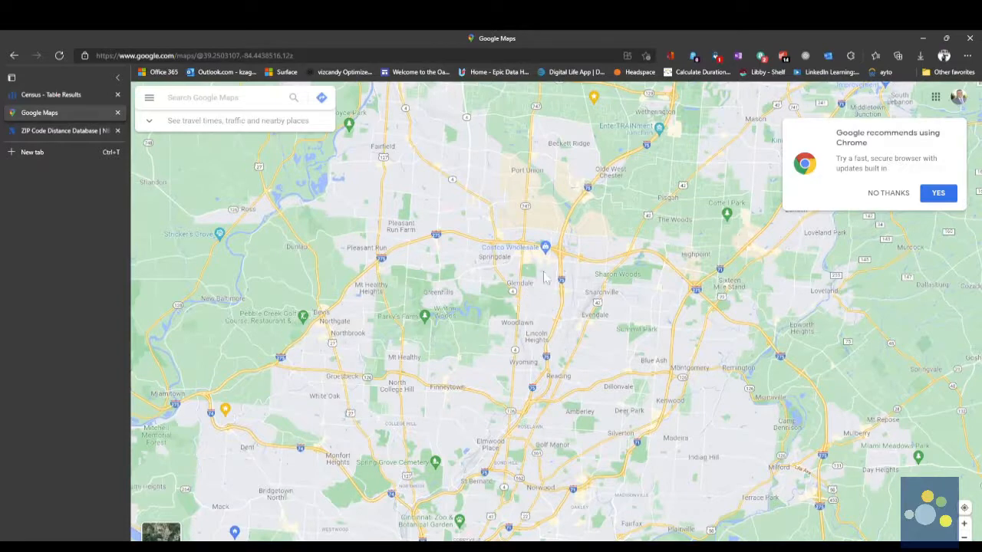
# - Look up places near Sharonville, bringing up the Costco Wholesale listing
pyautogui.click(560, 253)
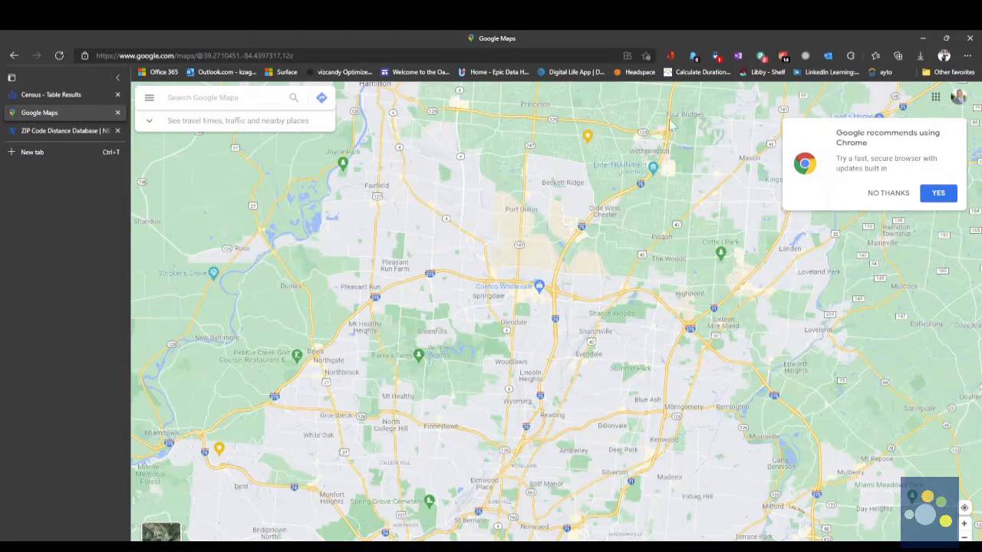
pyautogui.moveTo(506, 314)
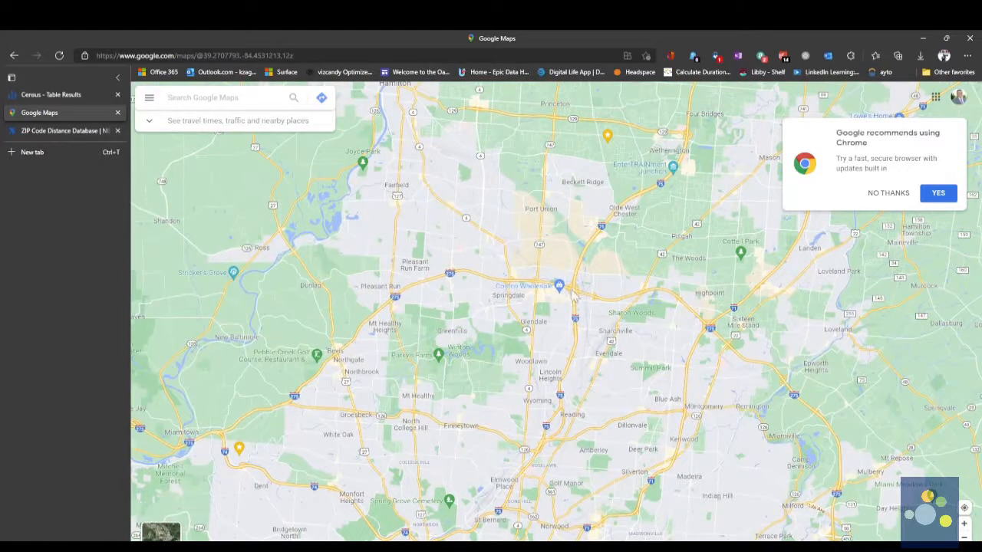
pyautogui.click(561, 287)
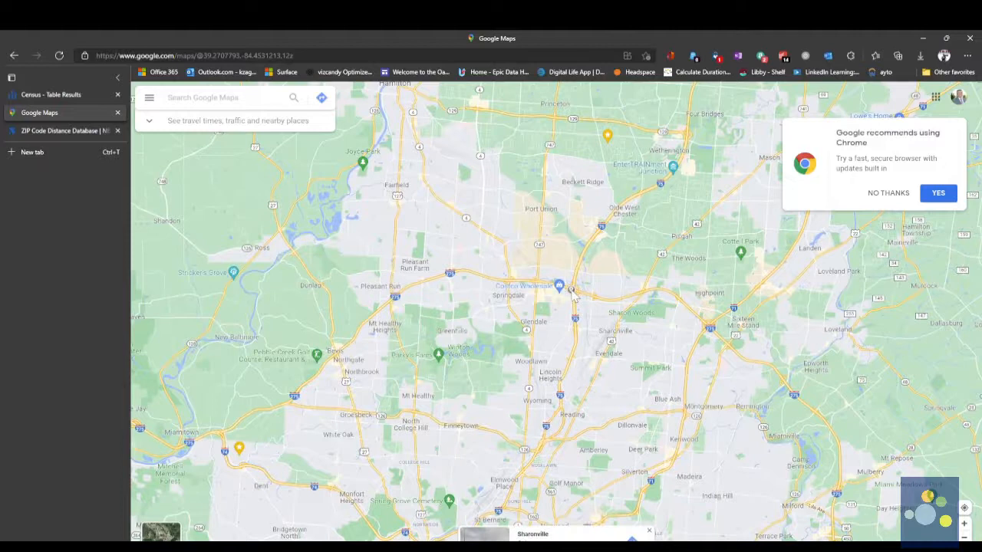
pyautogui.click(559, 287)
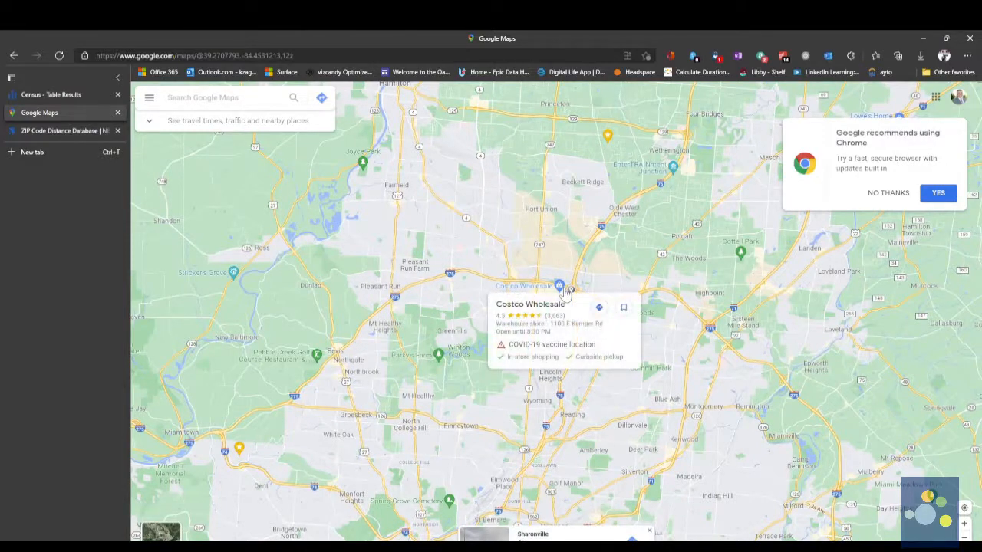
pyautogui.click(195, 245)
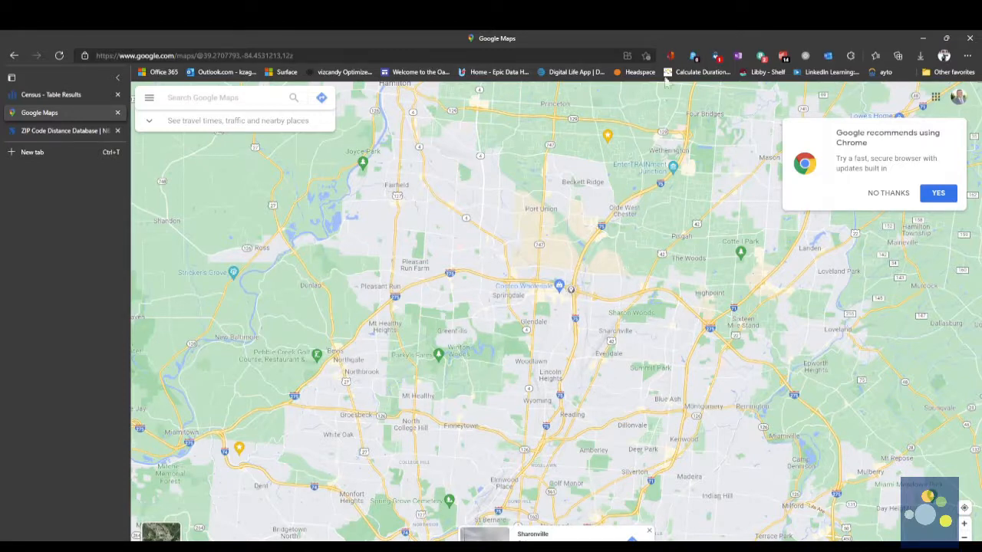
pyautogui.moveTo(637, 274)
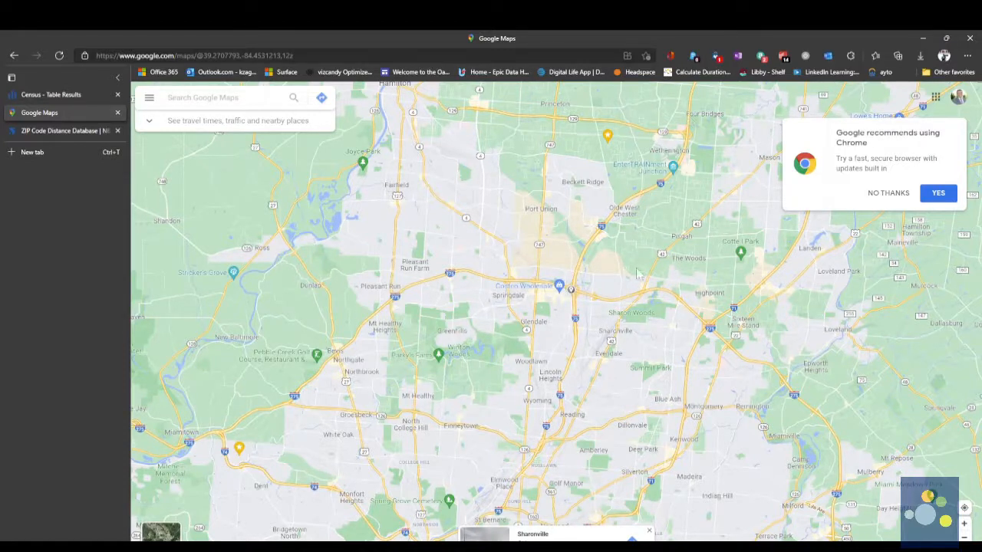
pyautogui.click(561, 288)
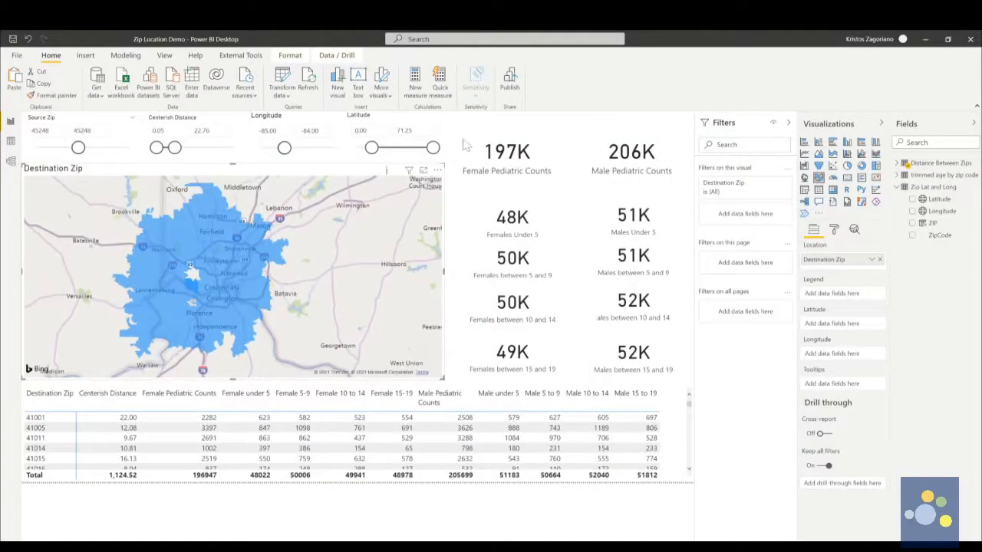
# - Start editing the Latitude slicer's maximum value box to set 39.29
pyautogui.click(507, 153)
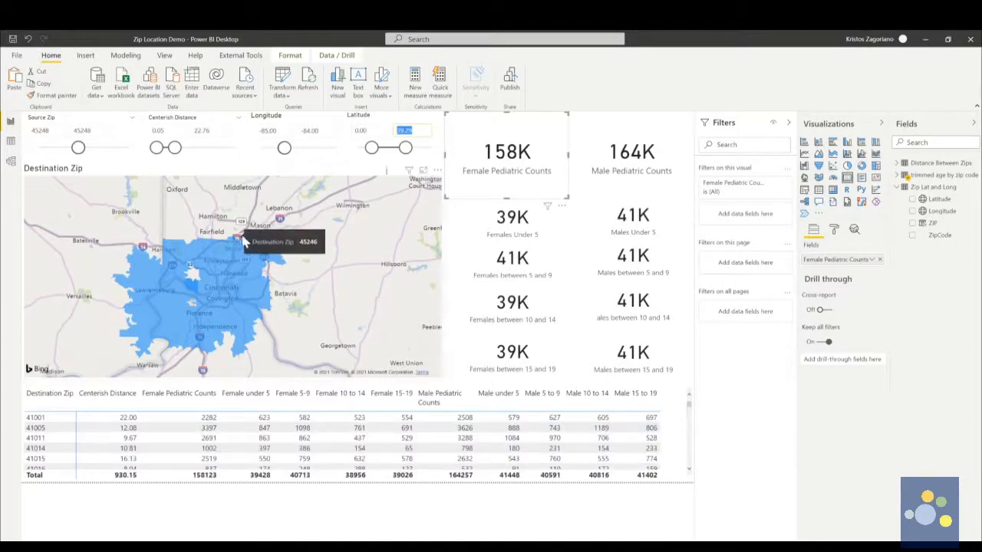
pyautogui.moveTo(322, 247)
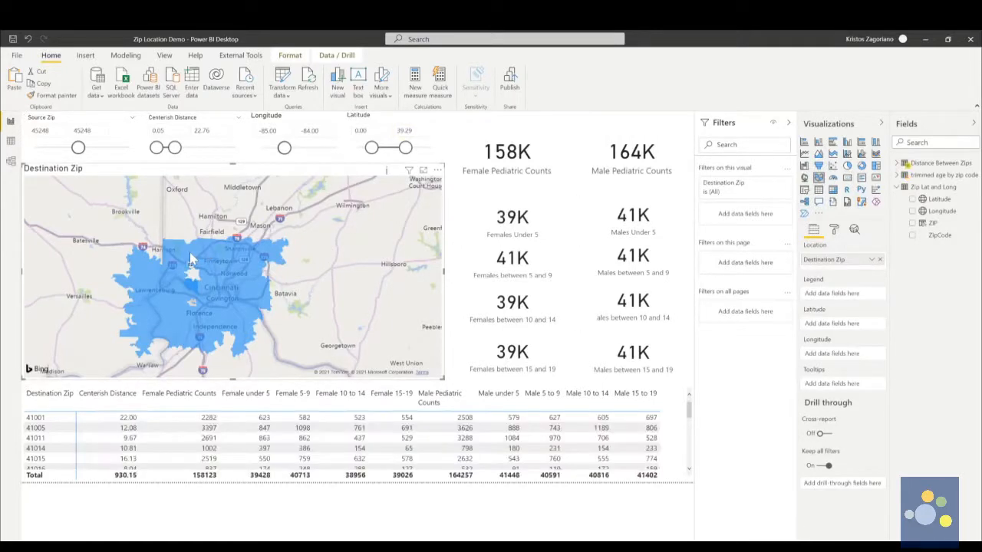
pyautogui.moveTo(192, 259)
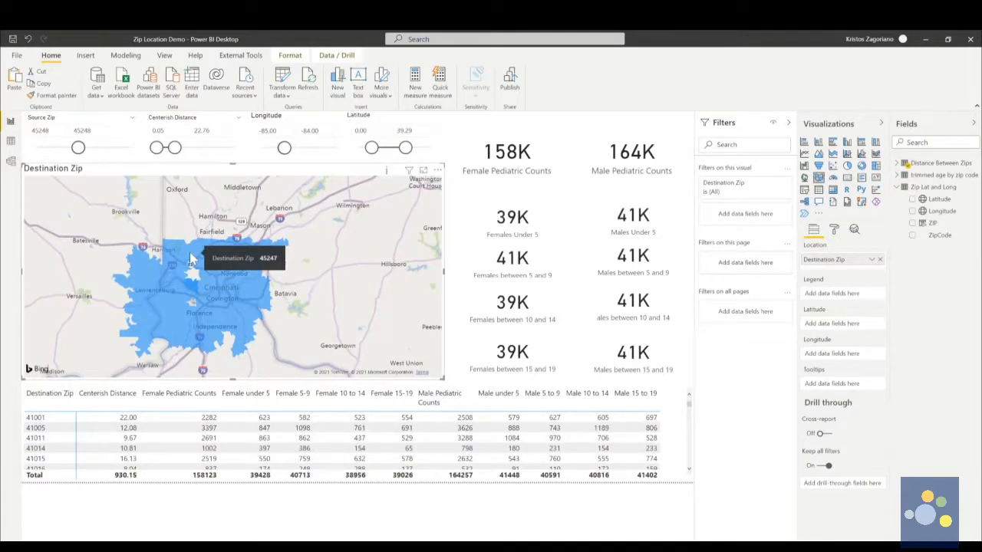
pyautogui.moveTo(315, 196)
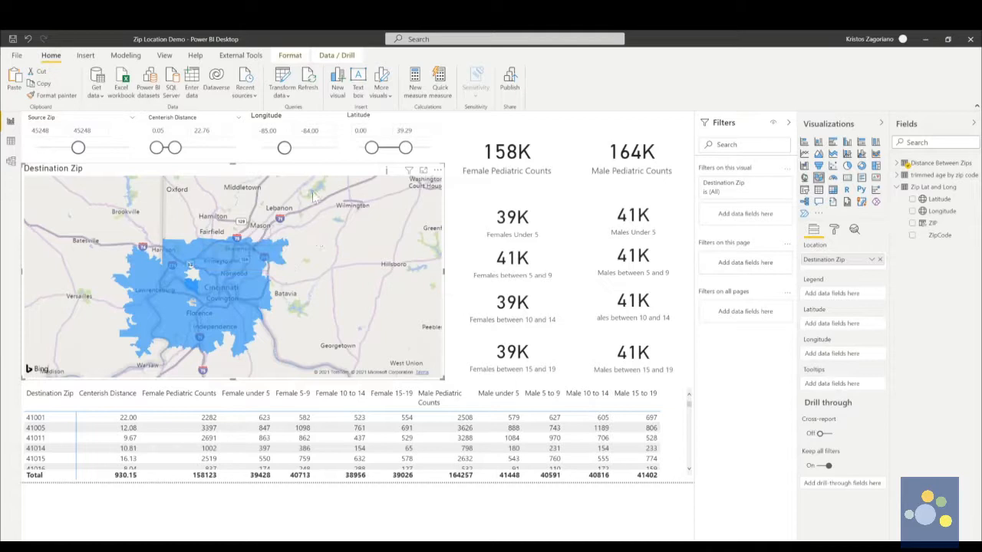
pyautogui.moveTo(255, 213)
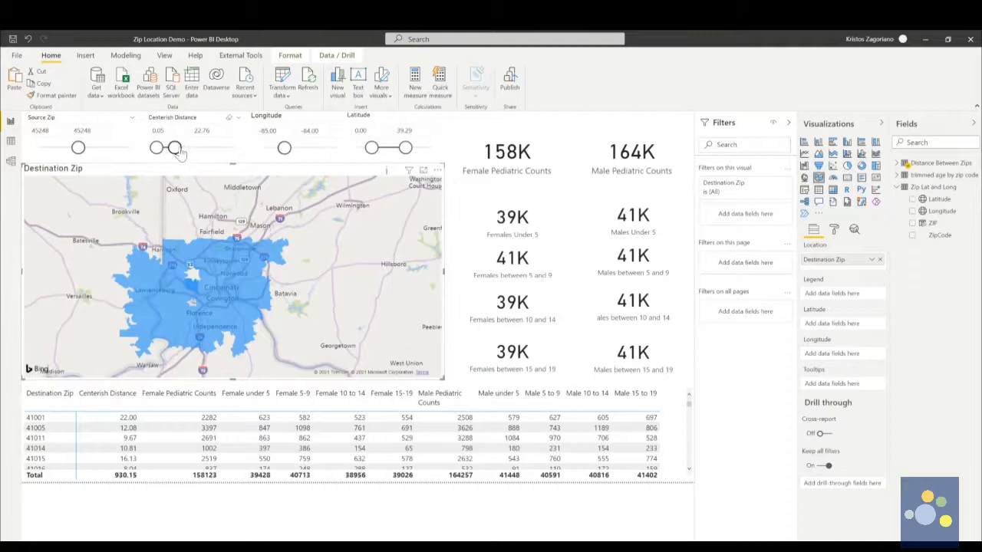
# - Drag the Centerish Distance slicer's maximum up to 100
pyautogui.moveTo(175, 147); pyautogui.dragTo(207, 147)
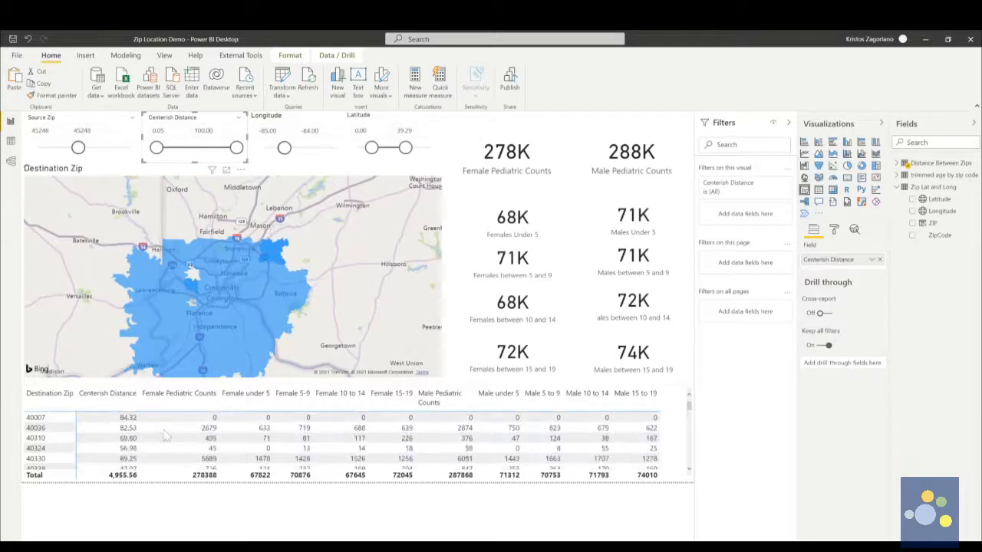
pyautogui.scroll(-3)
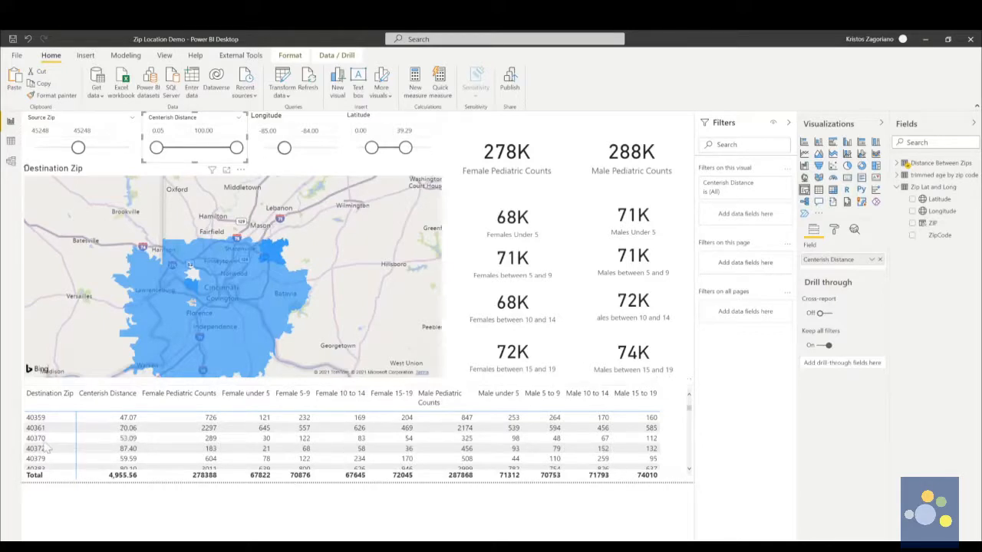
pyautogui.click(36, 438)
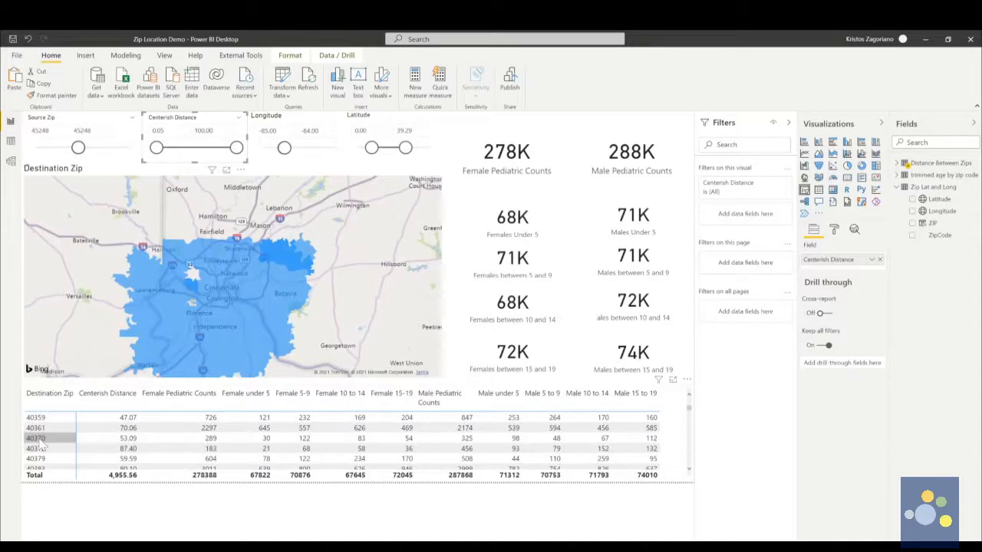
pyautogui.moveTo(357, 319)
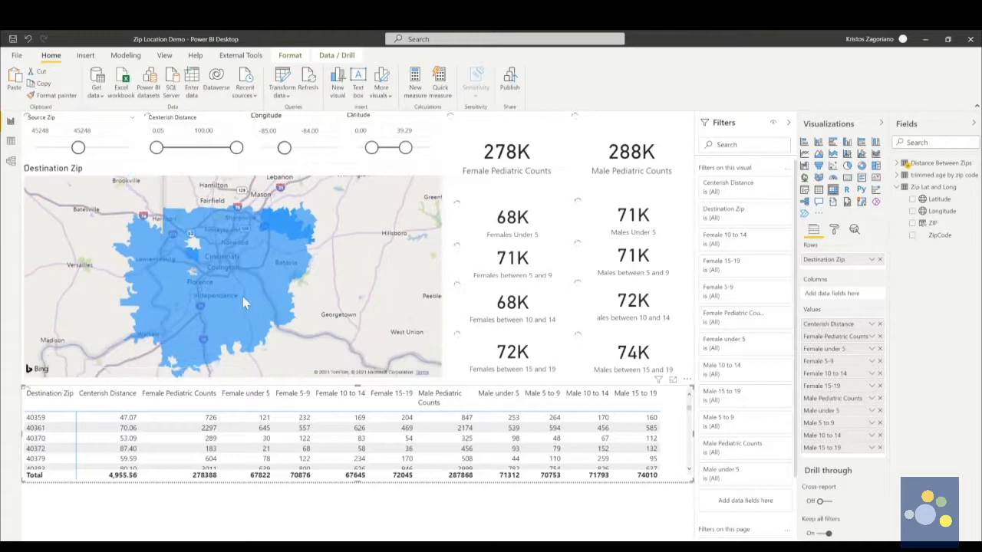
pyautogui.moveTo(294, 191)
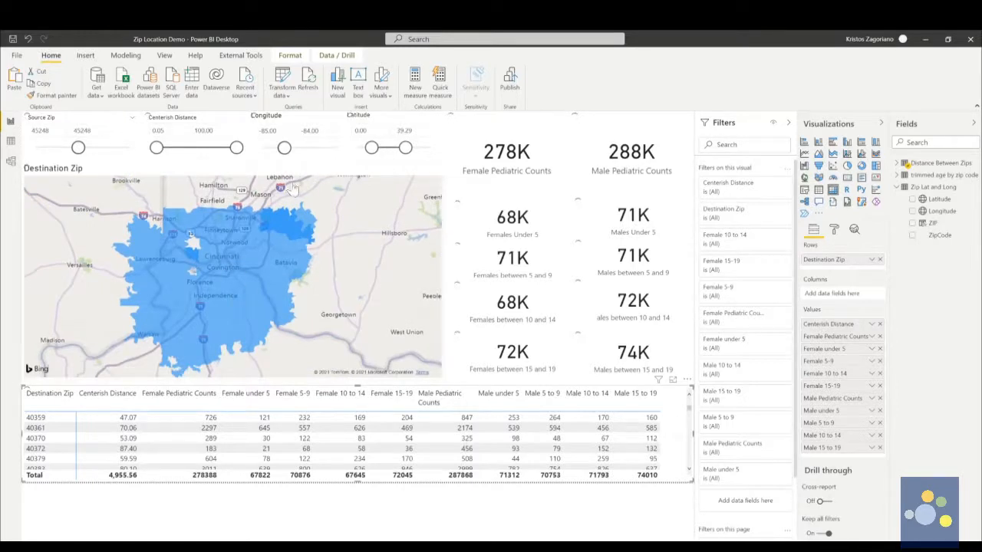
pyautogui.click(230, 276)
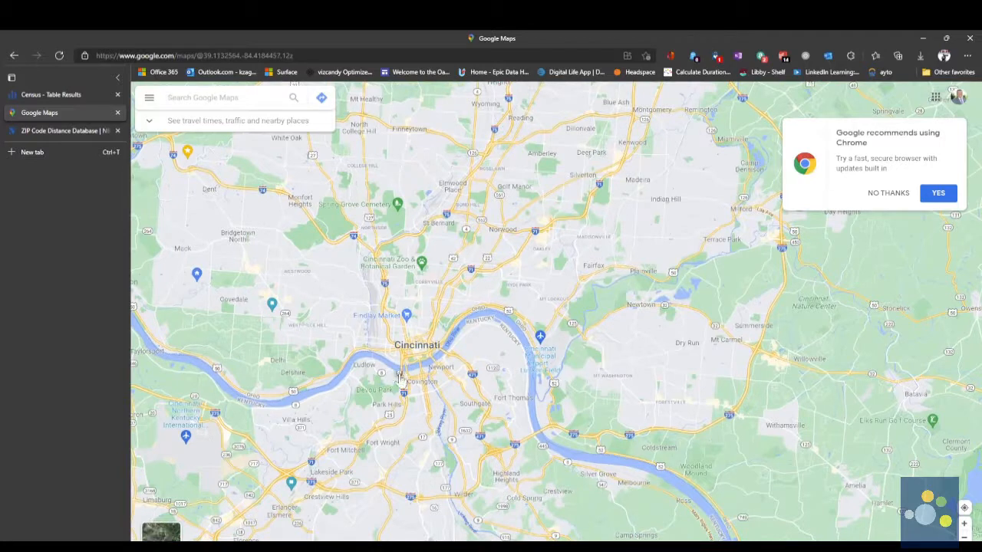
# - Center the Google Maps view on Cincinnati and the Ohio River
pyautogui.click(399, 376)
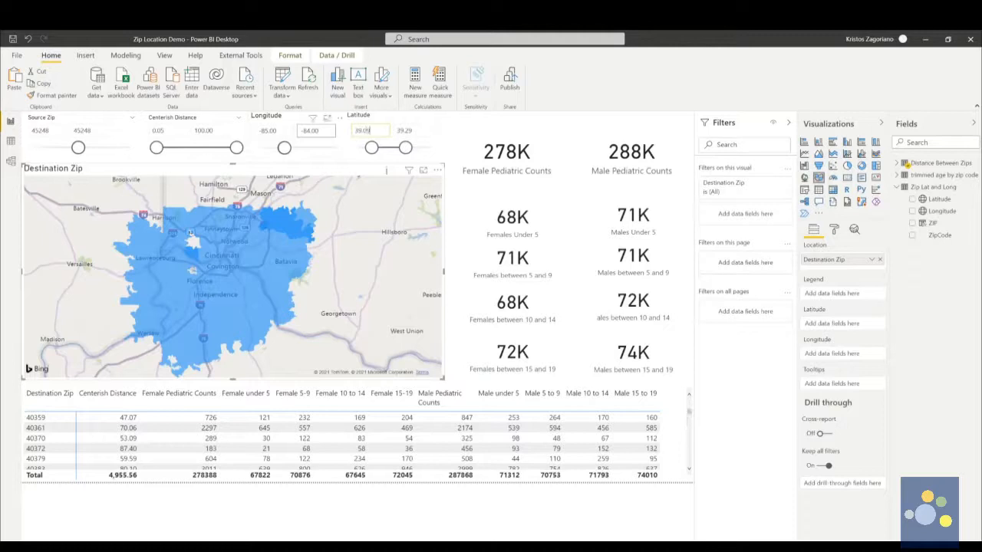
pyautogui.moveTo(184, 348)
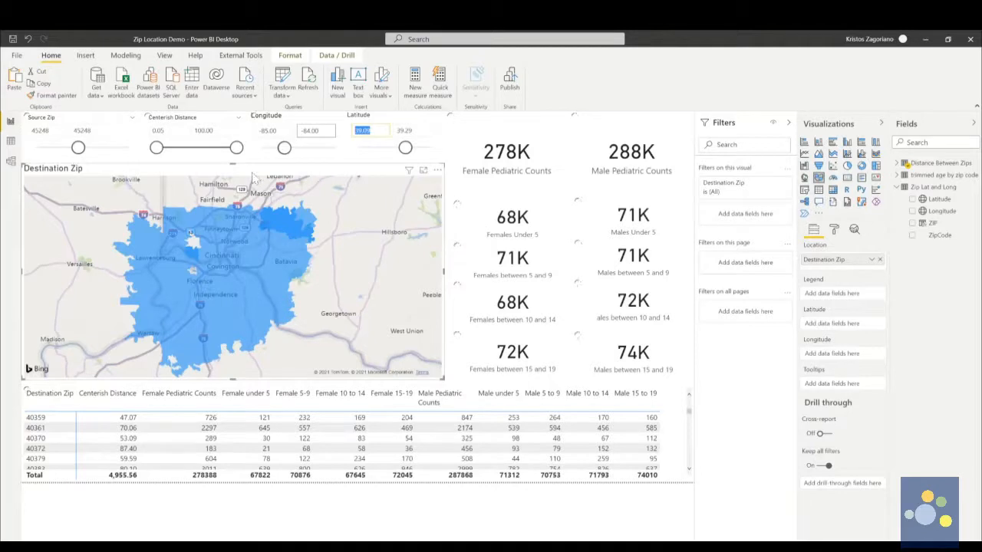
pyautogui.moveTo(280, 185)
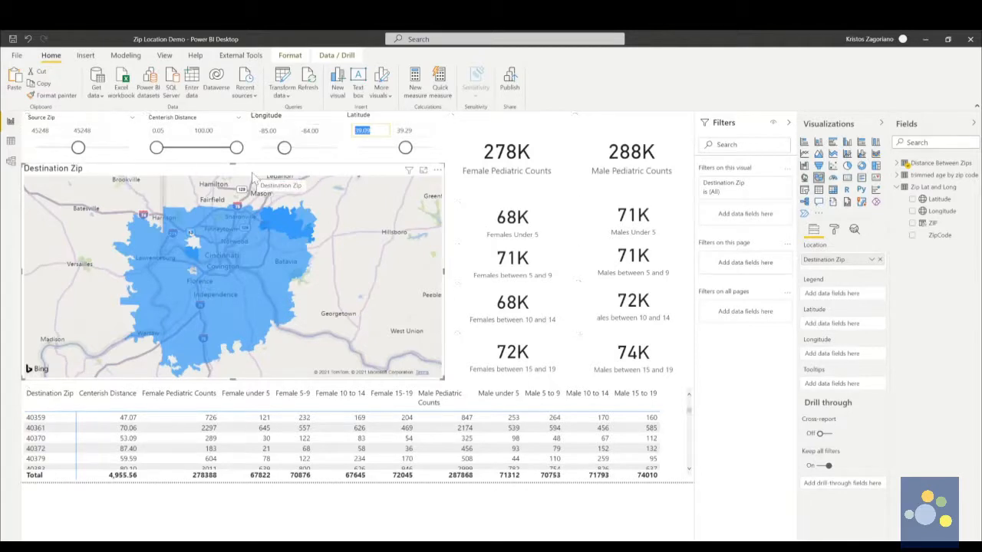